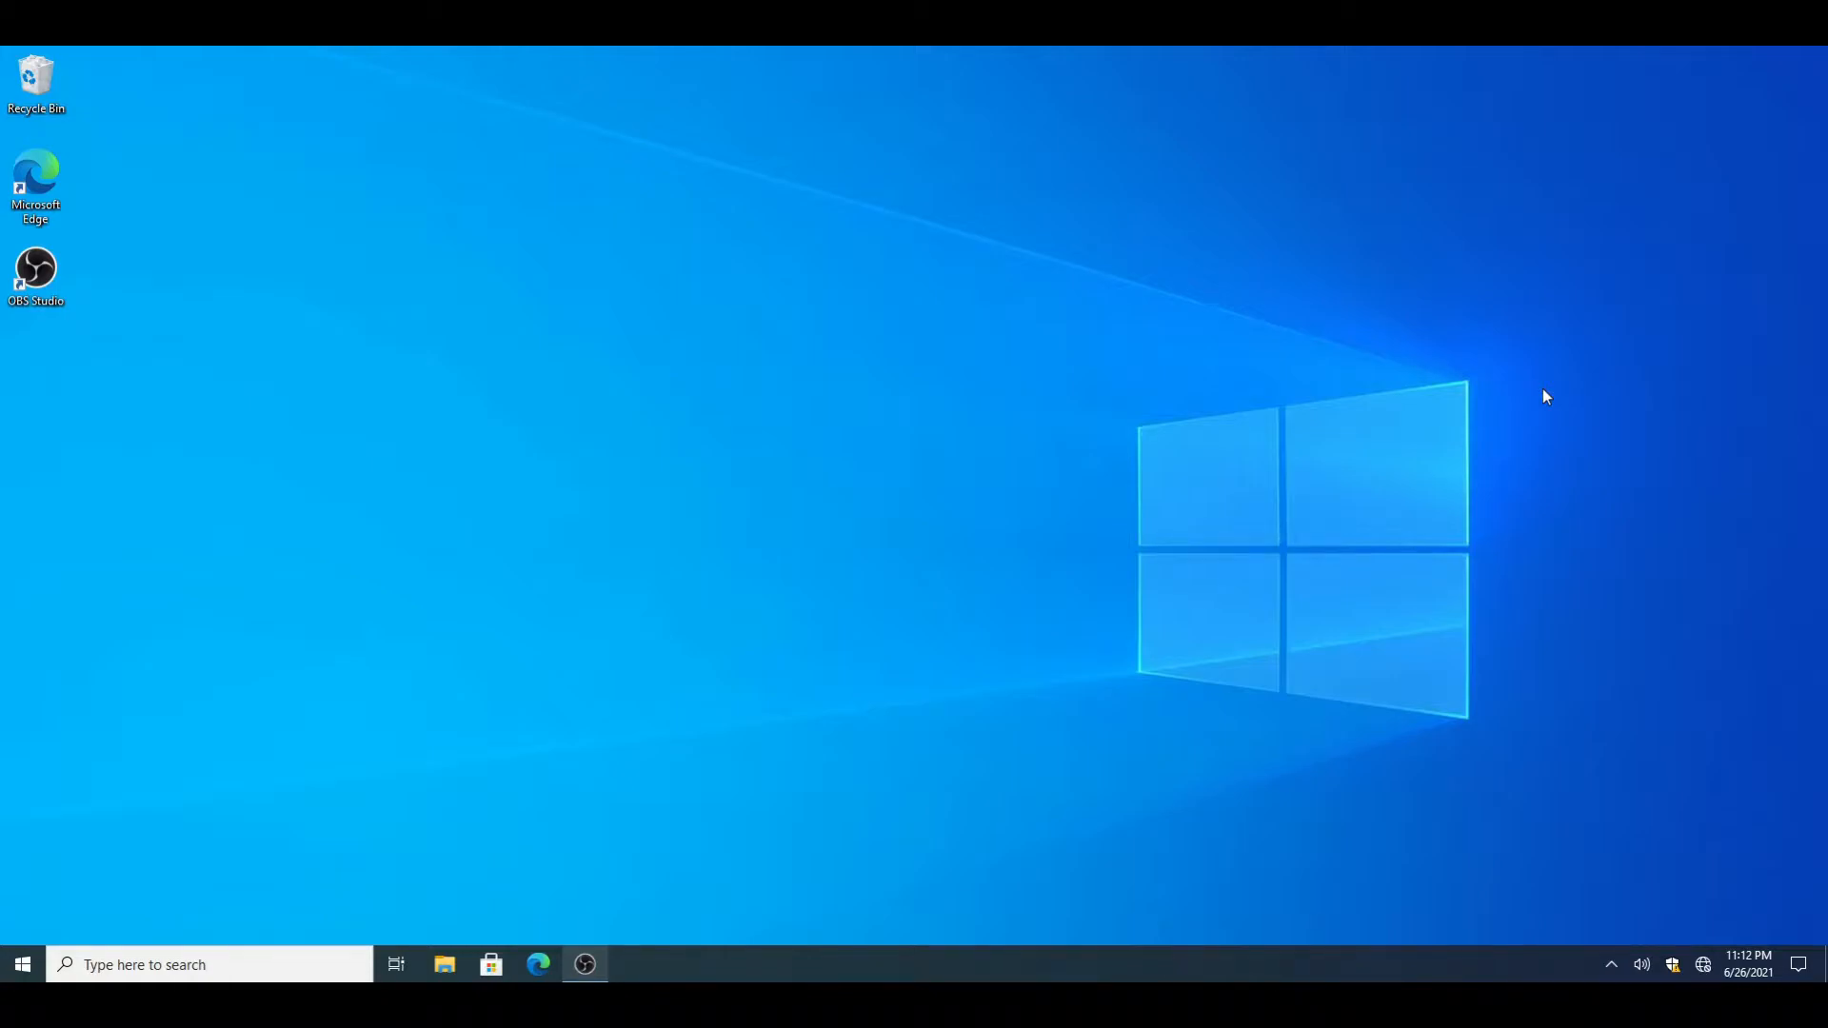
mouse_move(1481, 381)
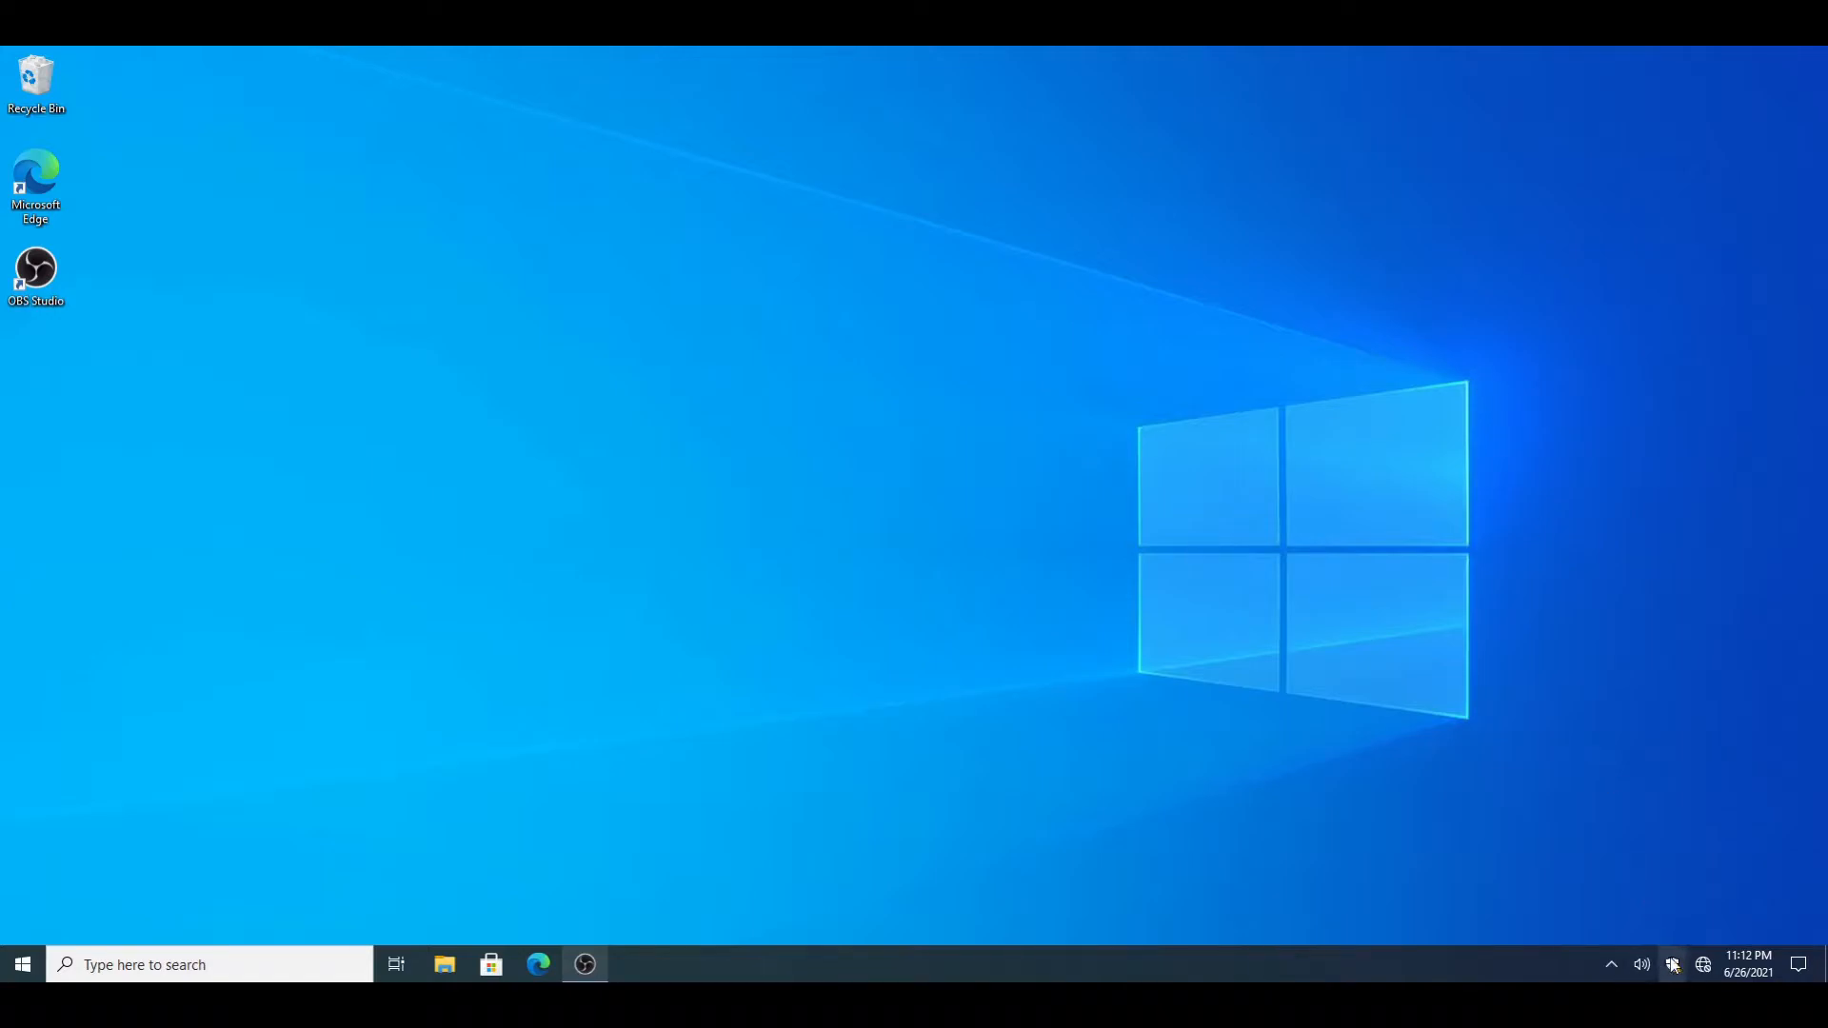
Step: Open Windows Security from the system tray and maximize its window
left_click(1672, 964)
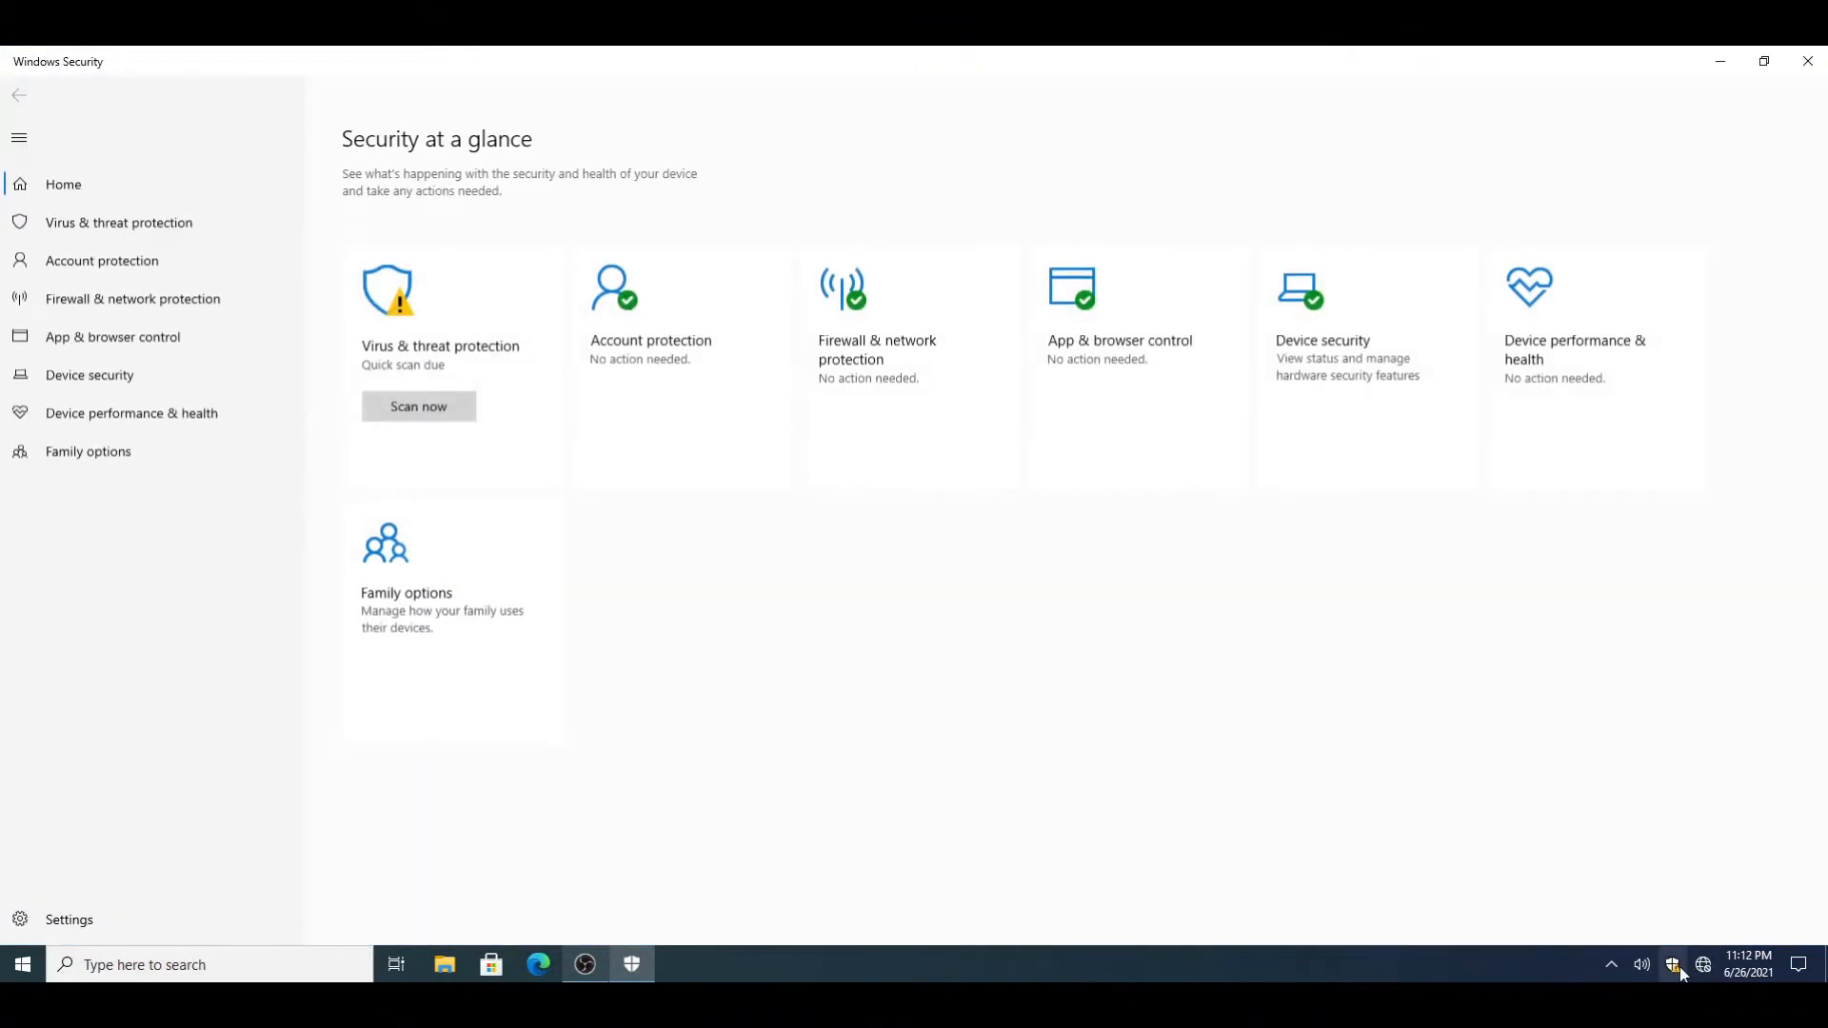
left_click(1610, 964)
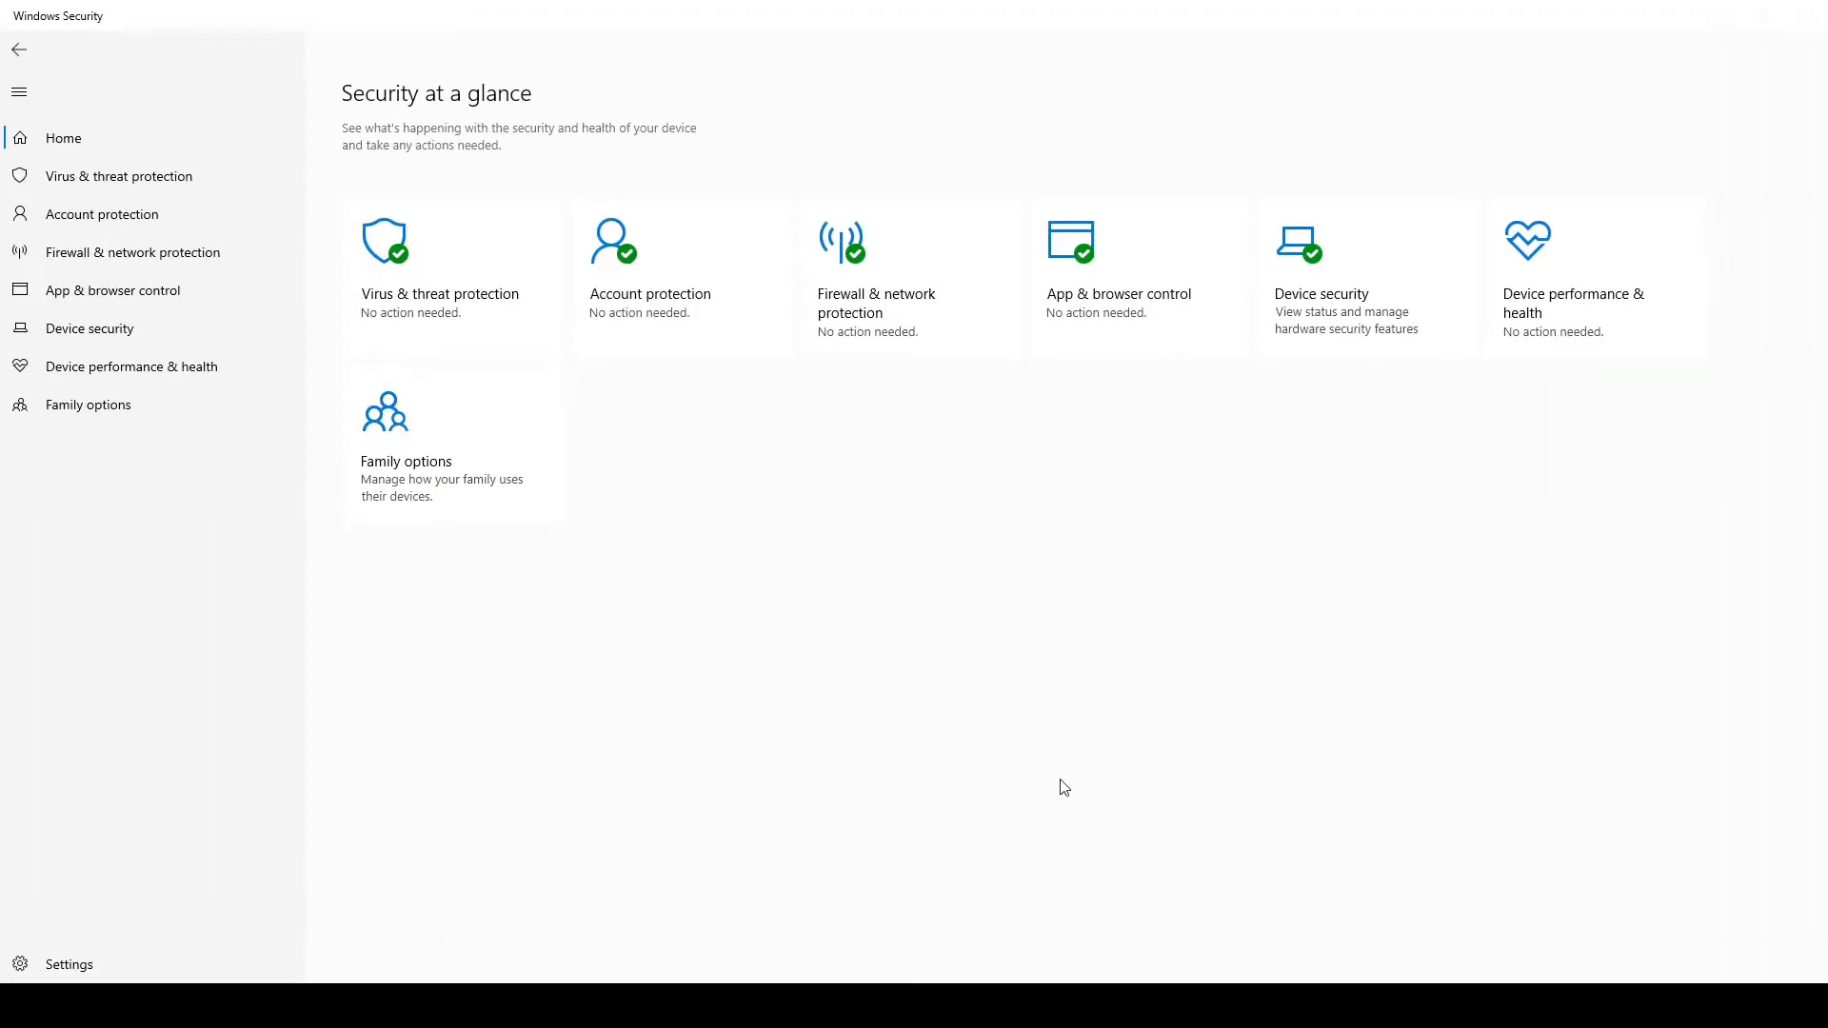
mouse_move(565, 568)
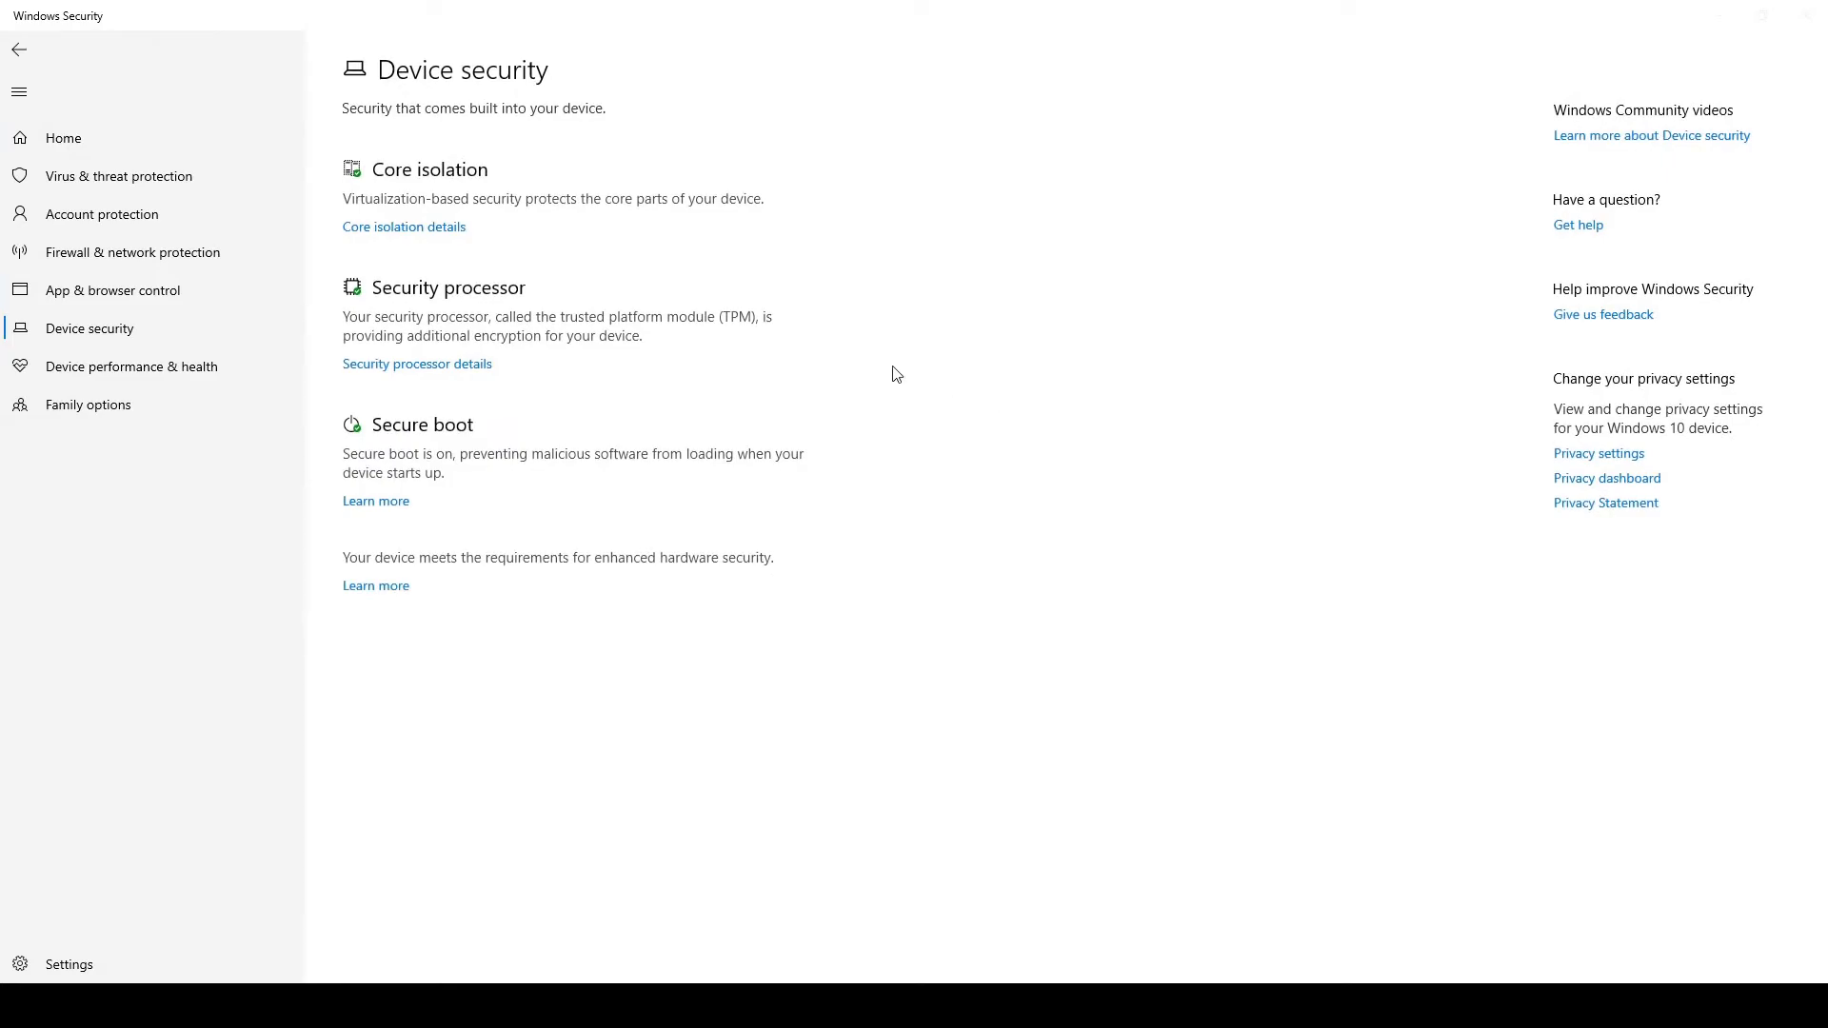
mouse_move(706, 305)
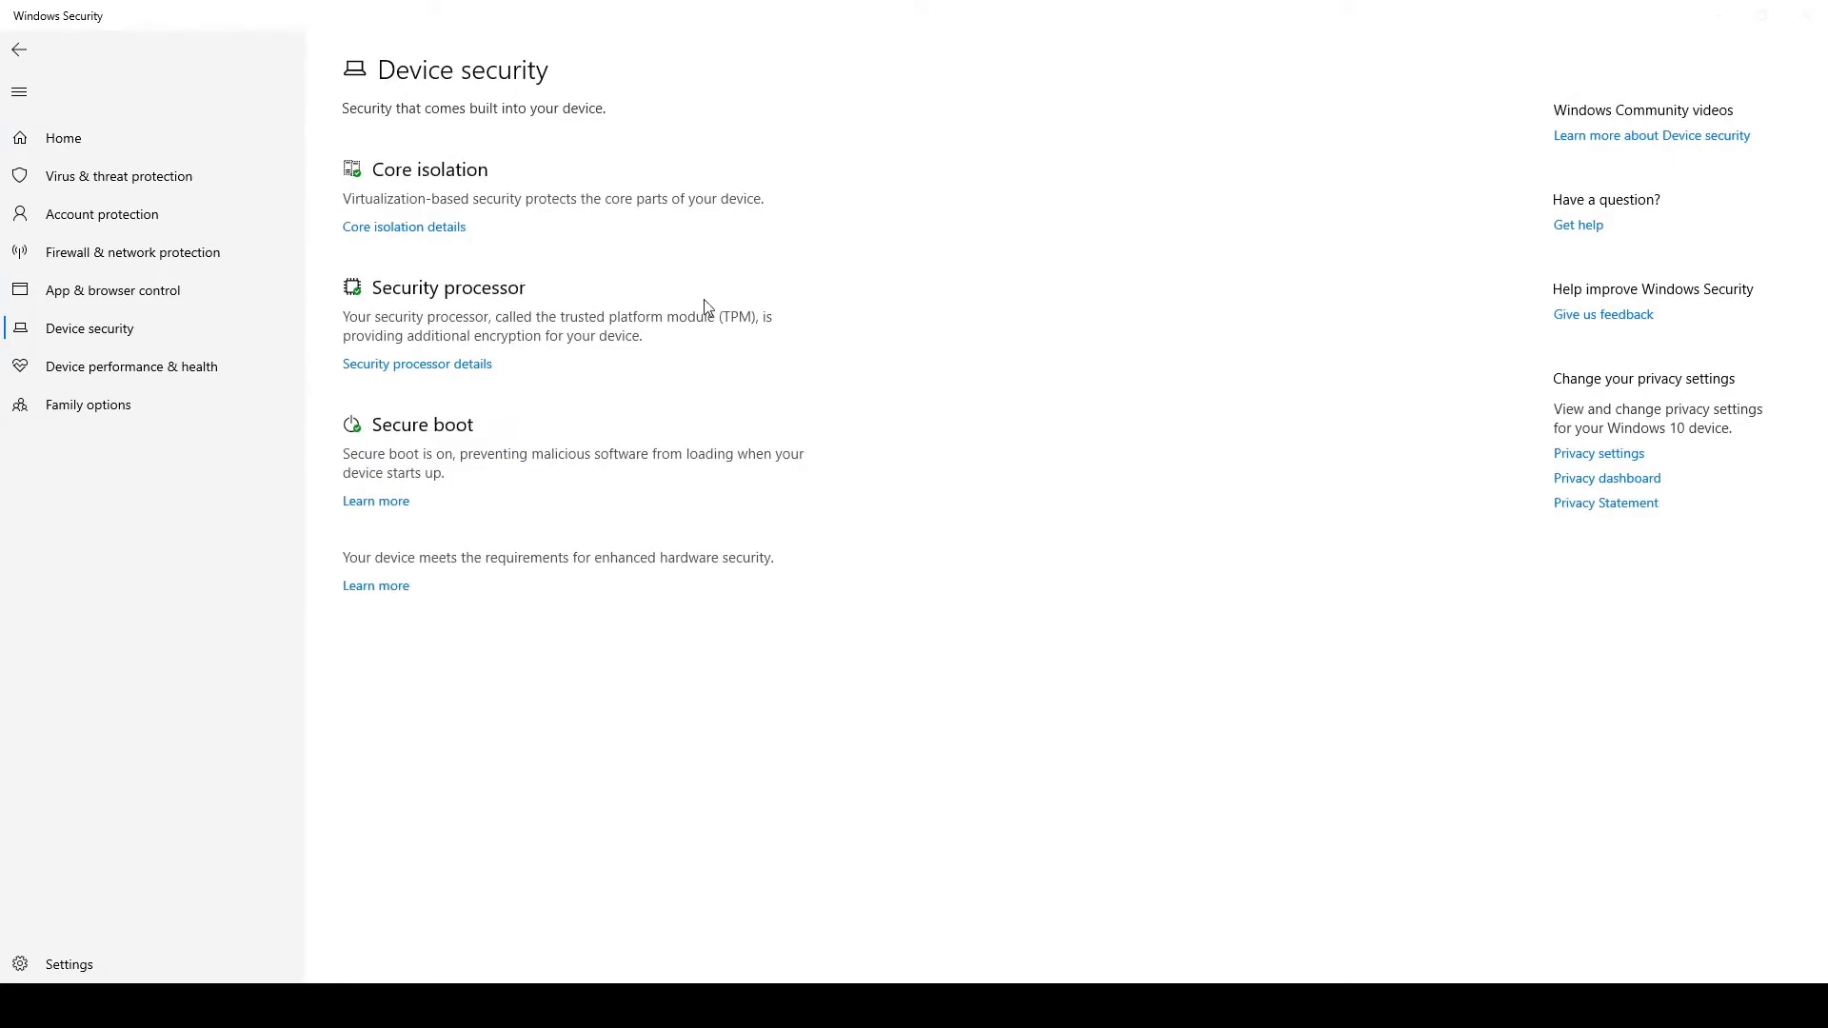
mouse_move(878, 334)
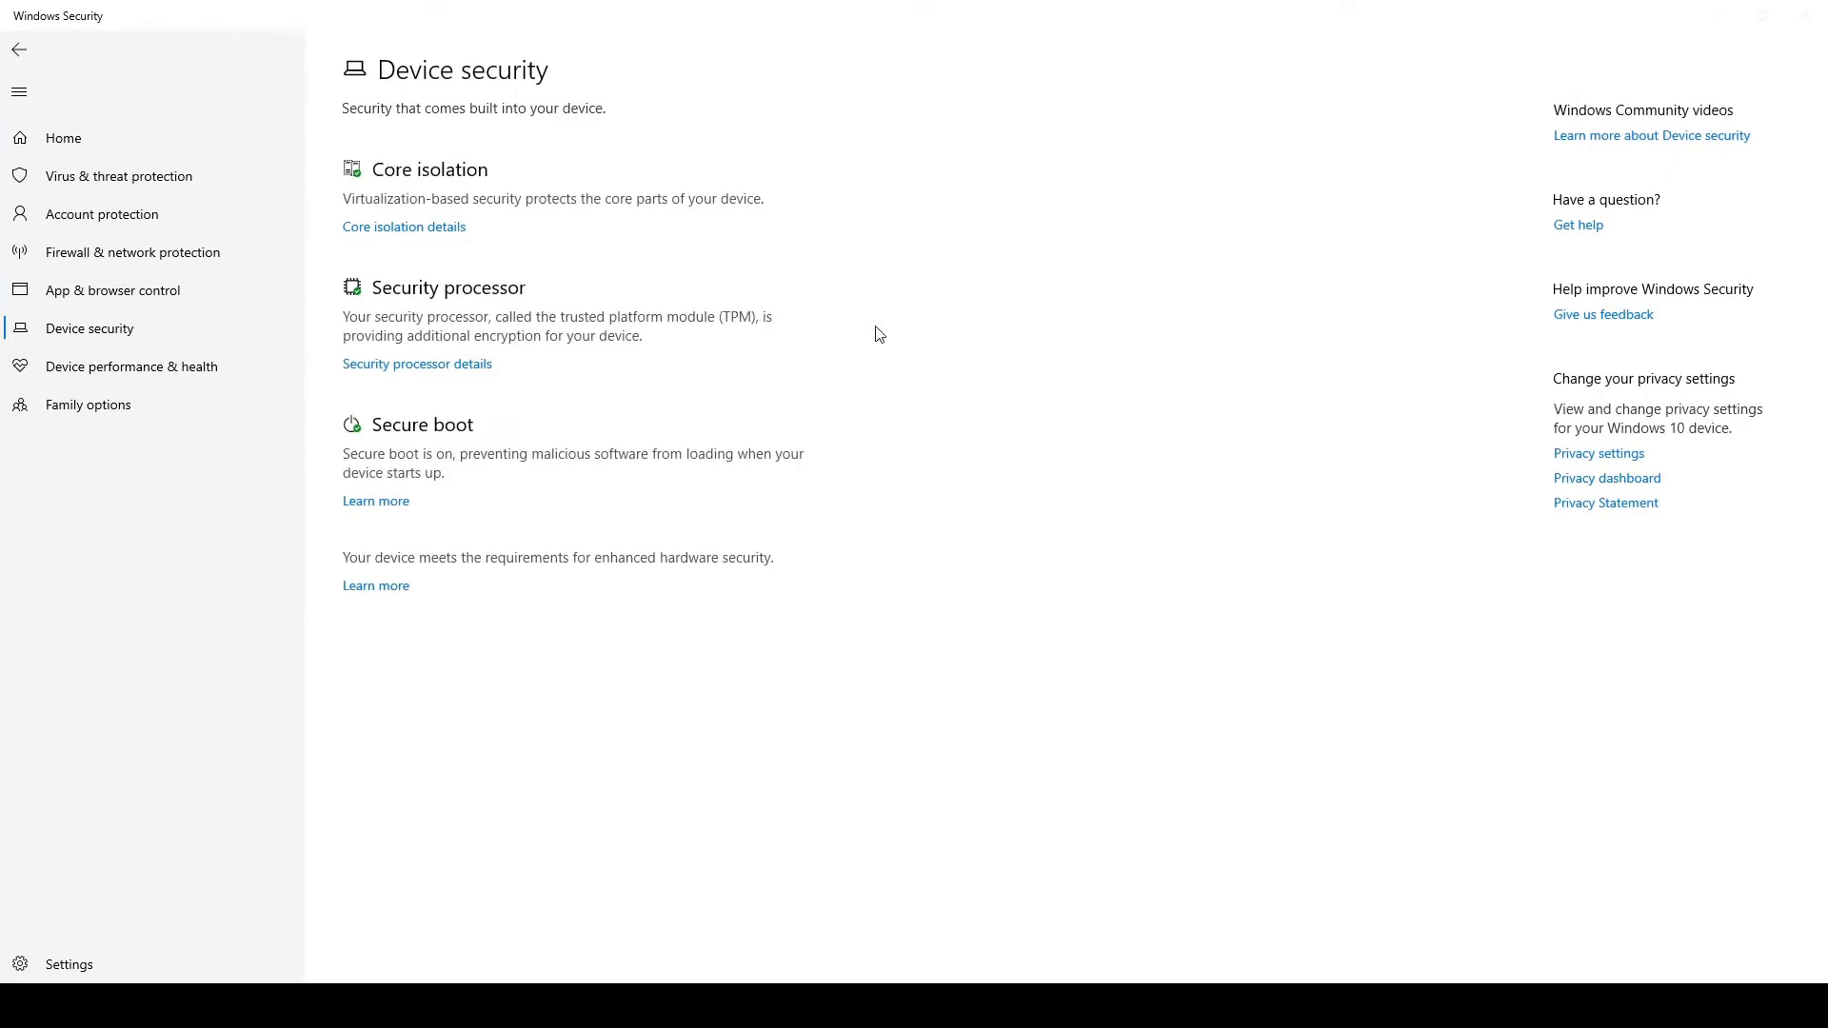
mouse_move(539, 290)
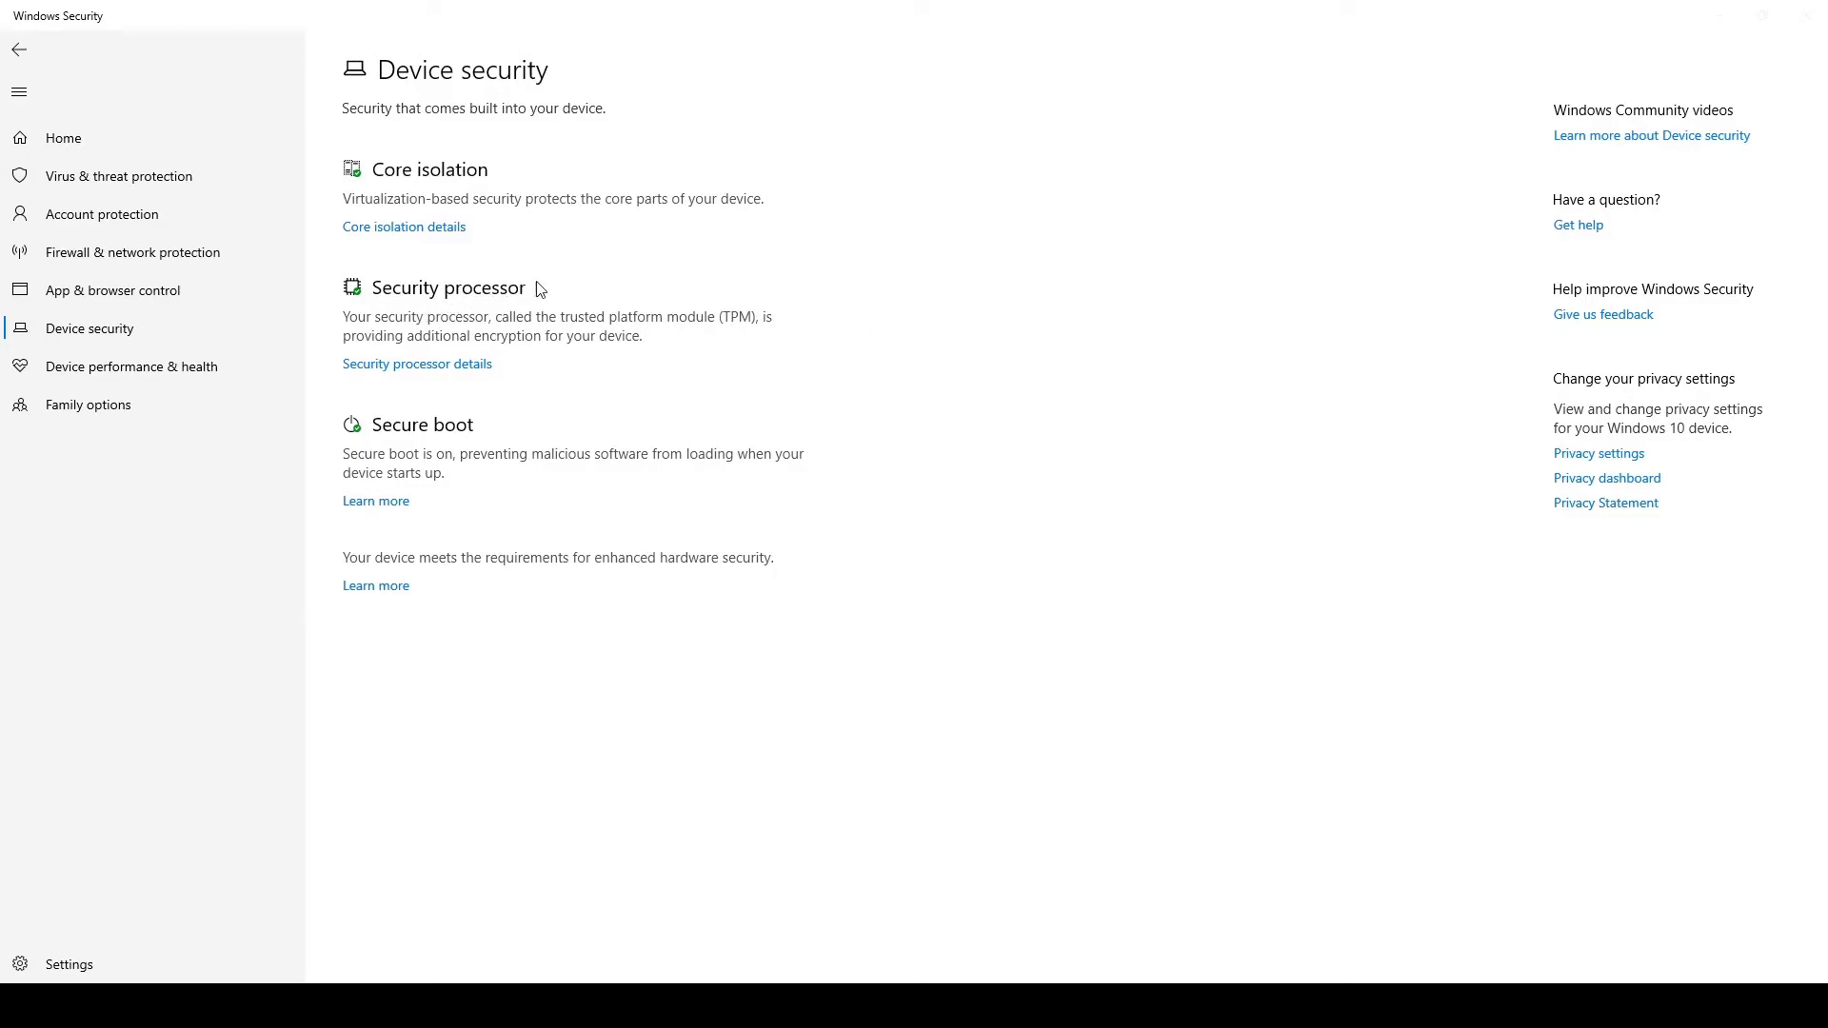
mouse_move(429, 362)
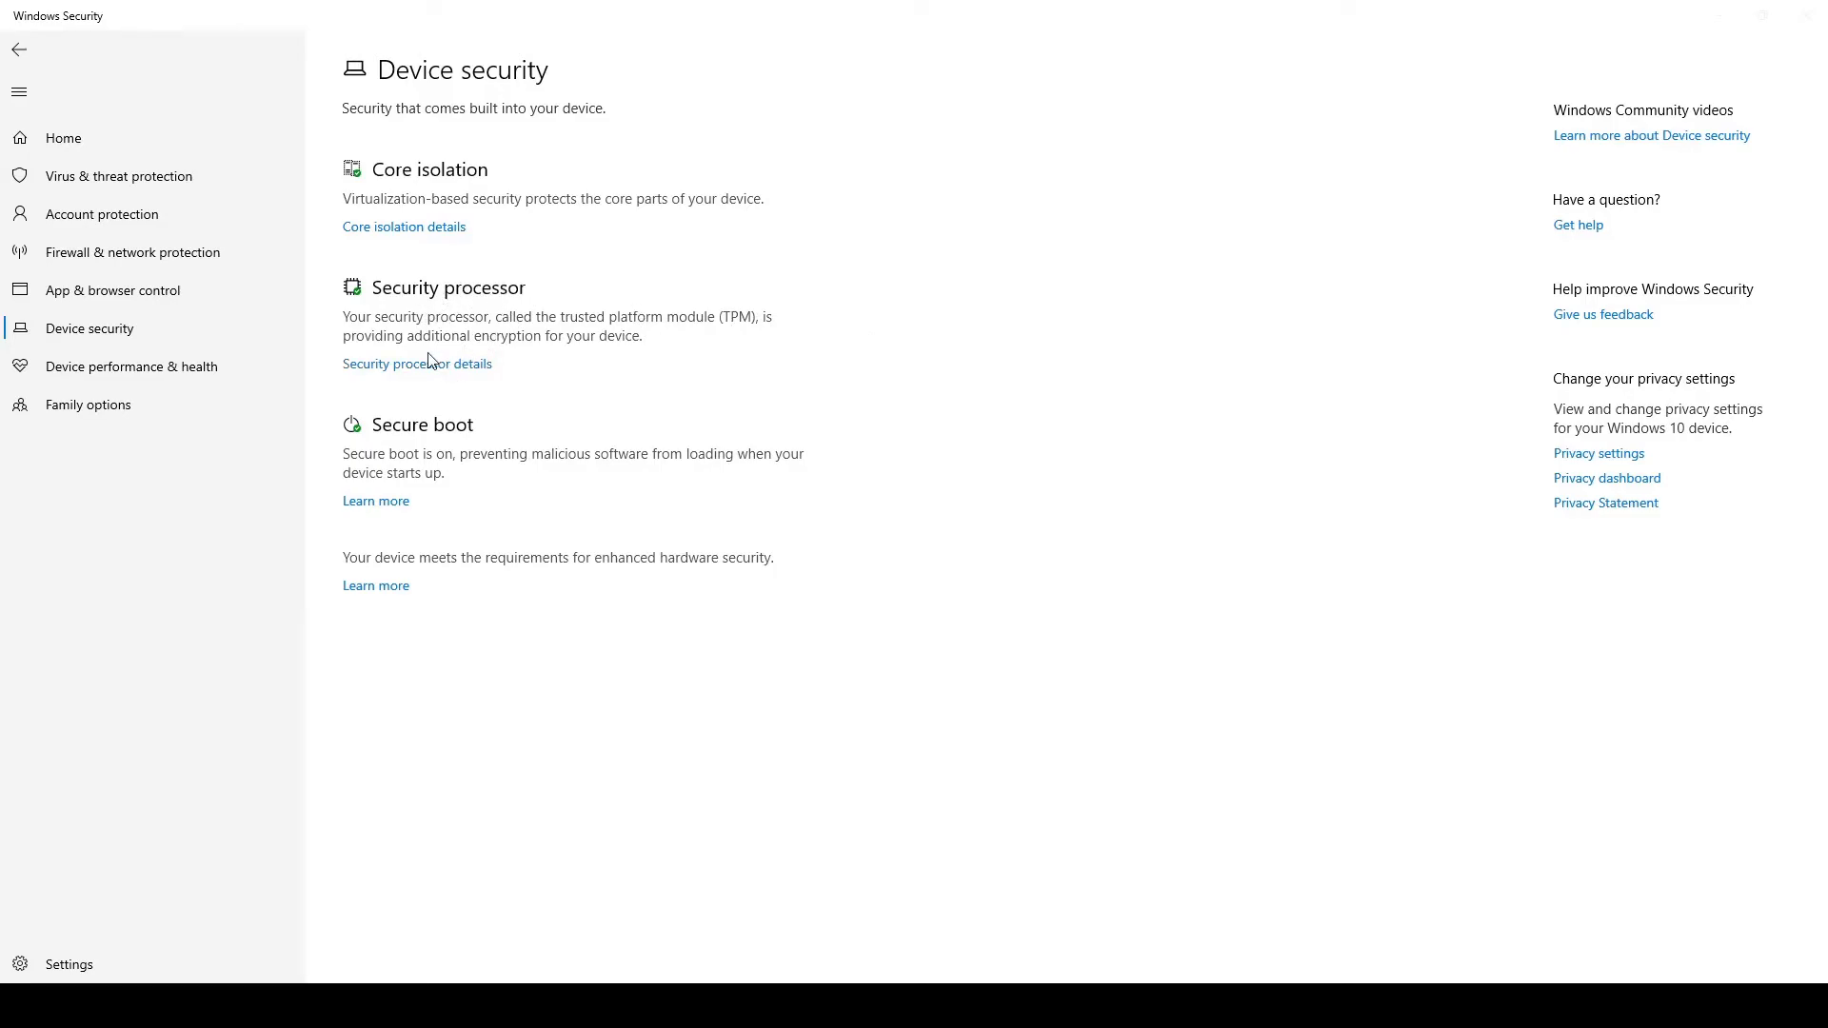
Step: Check that the security processor details show TPM specification version 2.0, then return to the overview
left_click(416, 362)
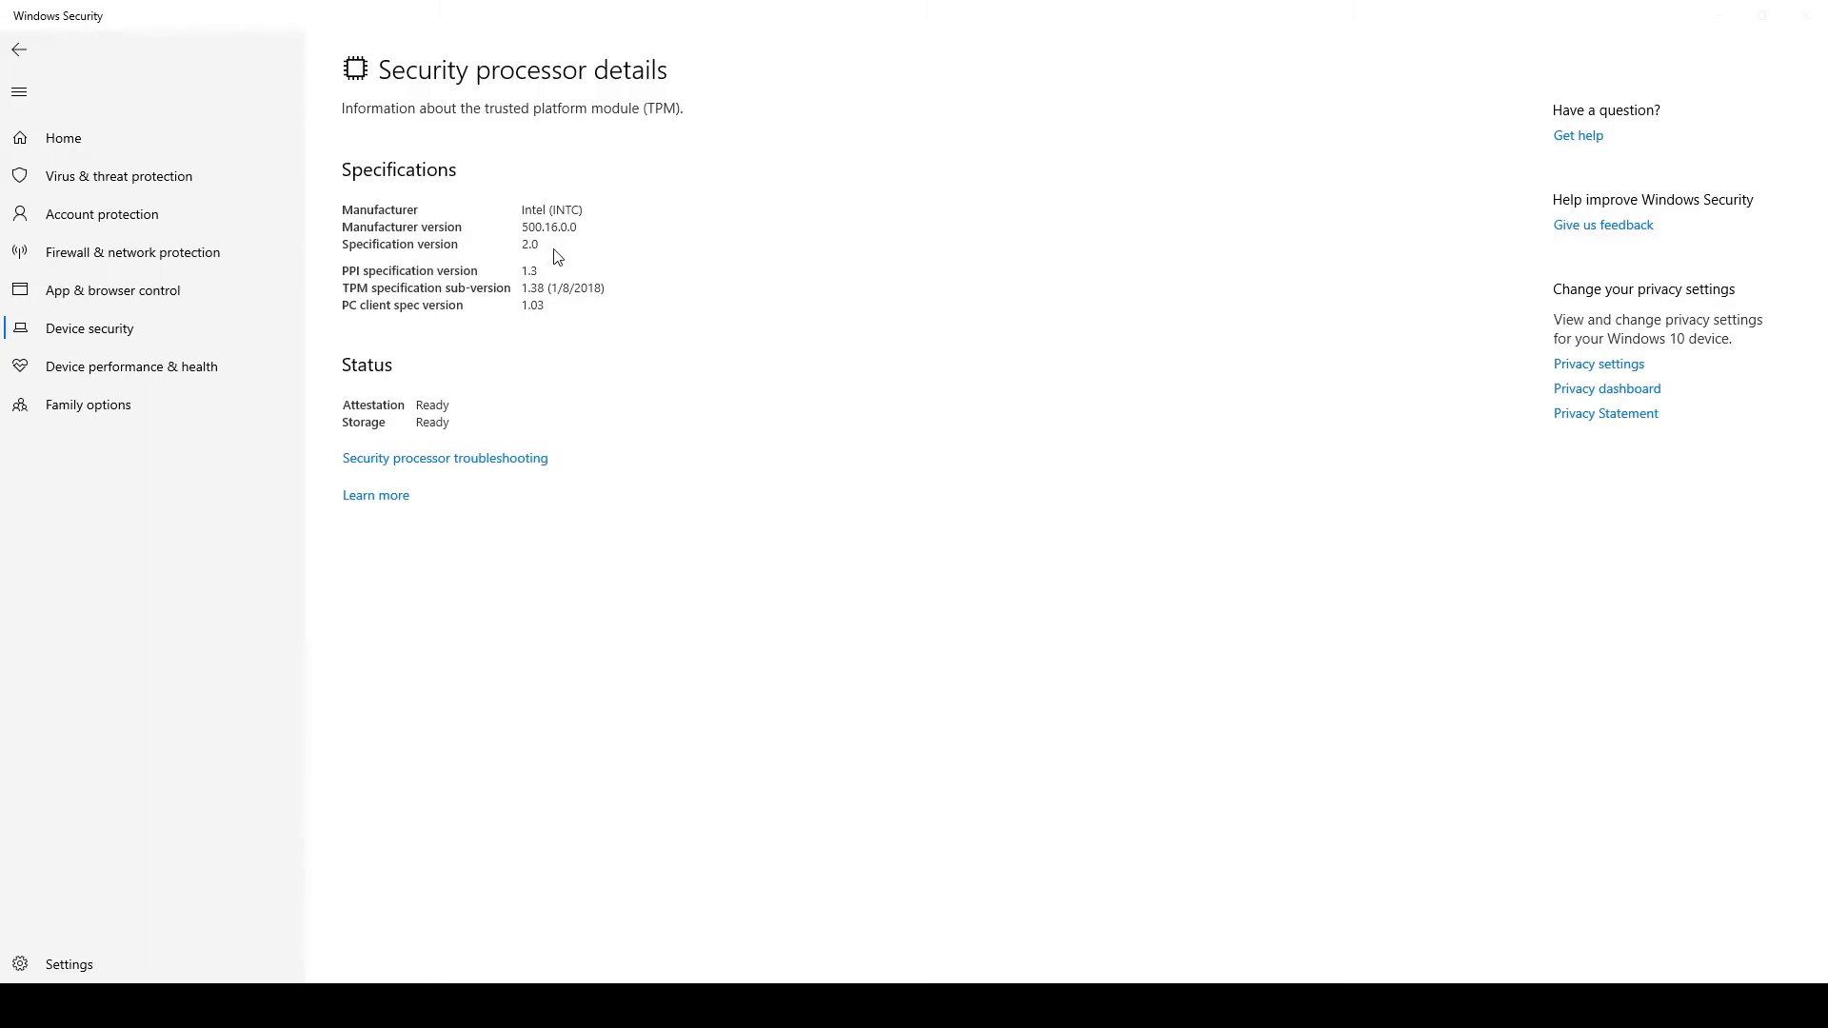
mouse_move(837, 311)
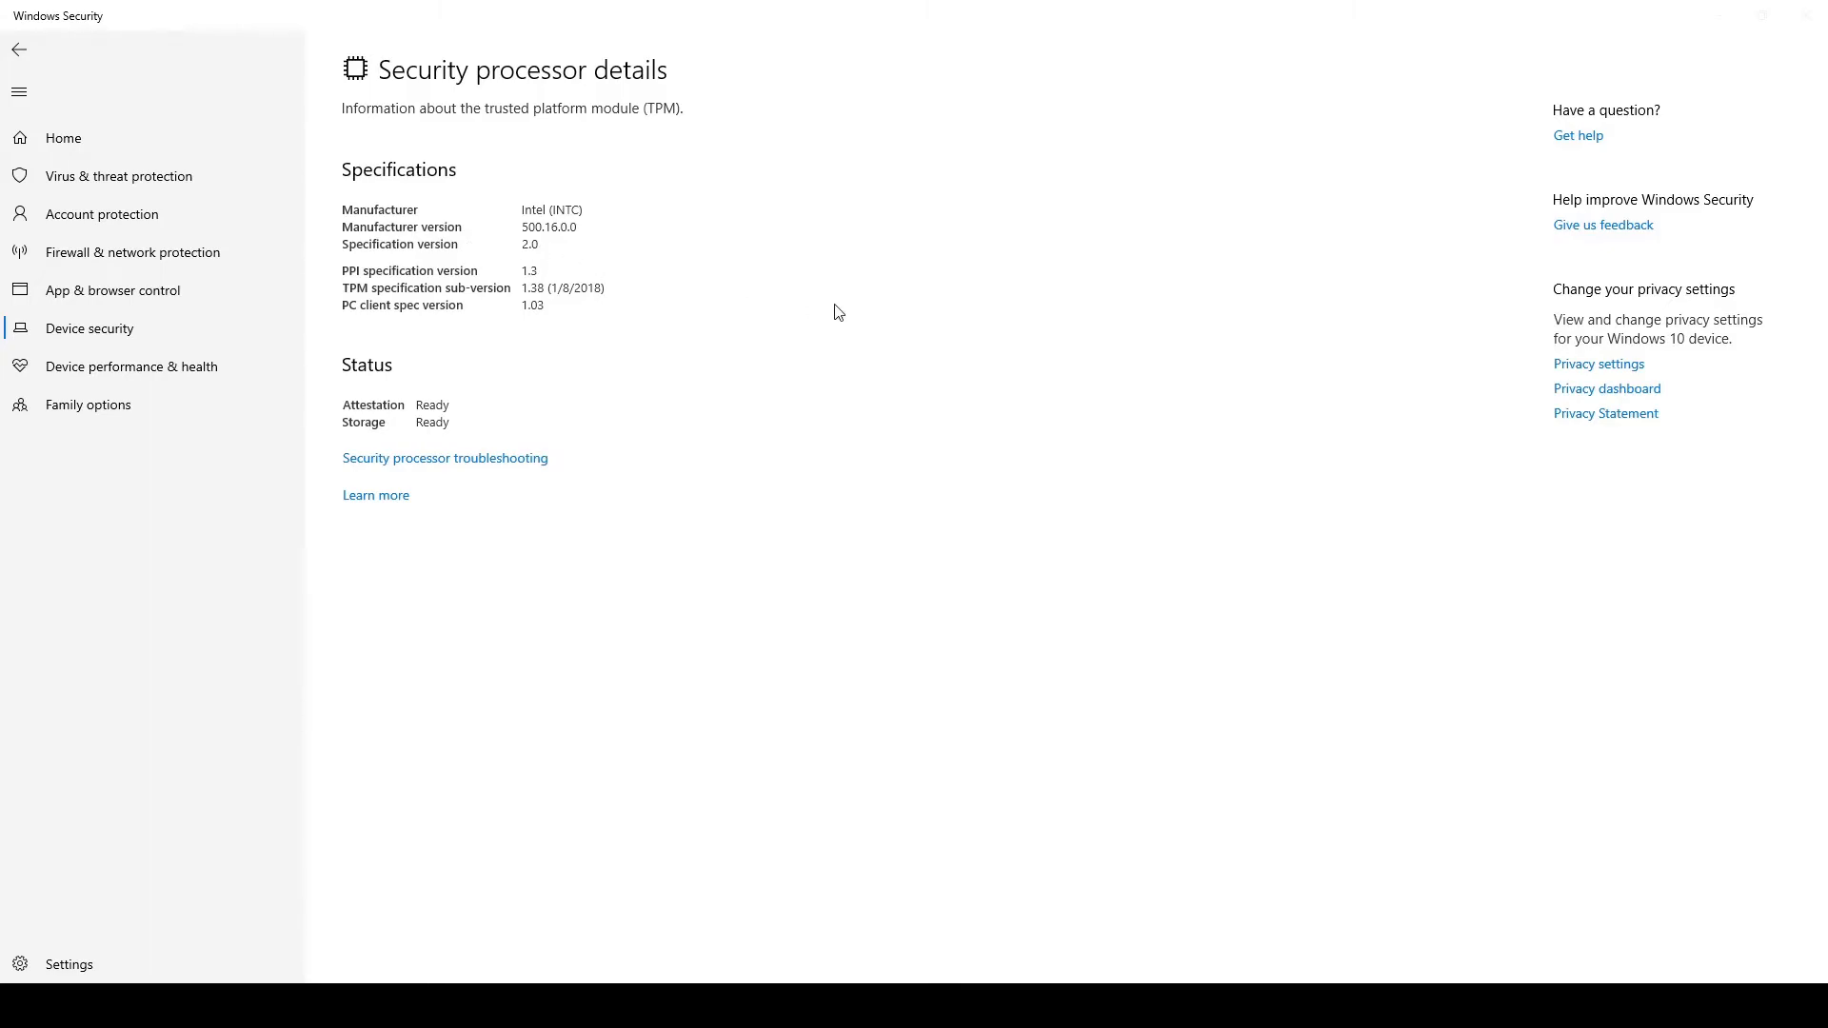
mouse_move(556, 259)
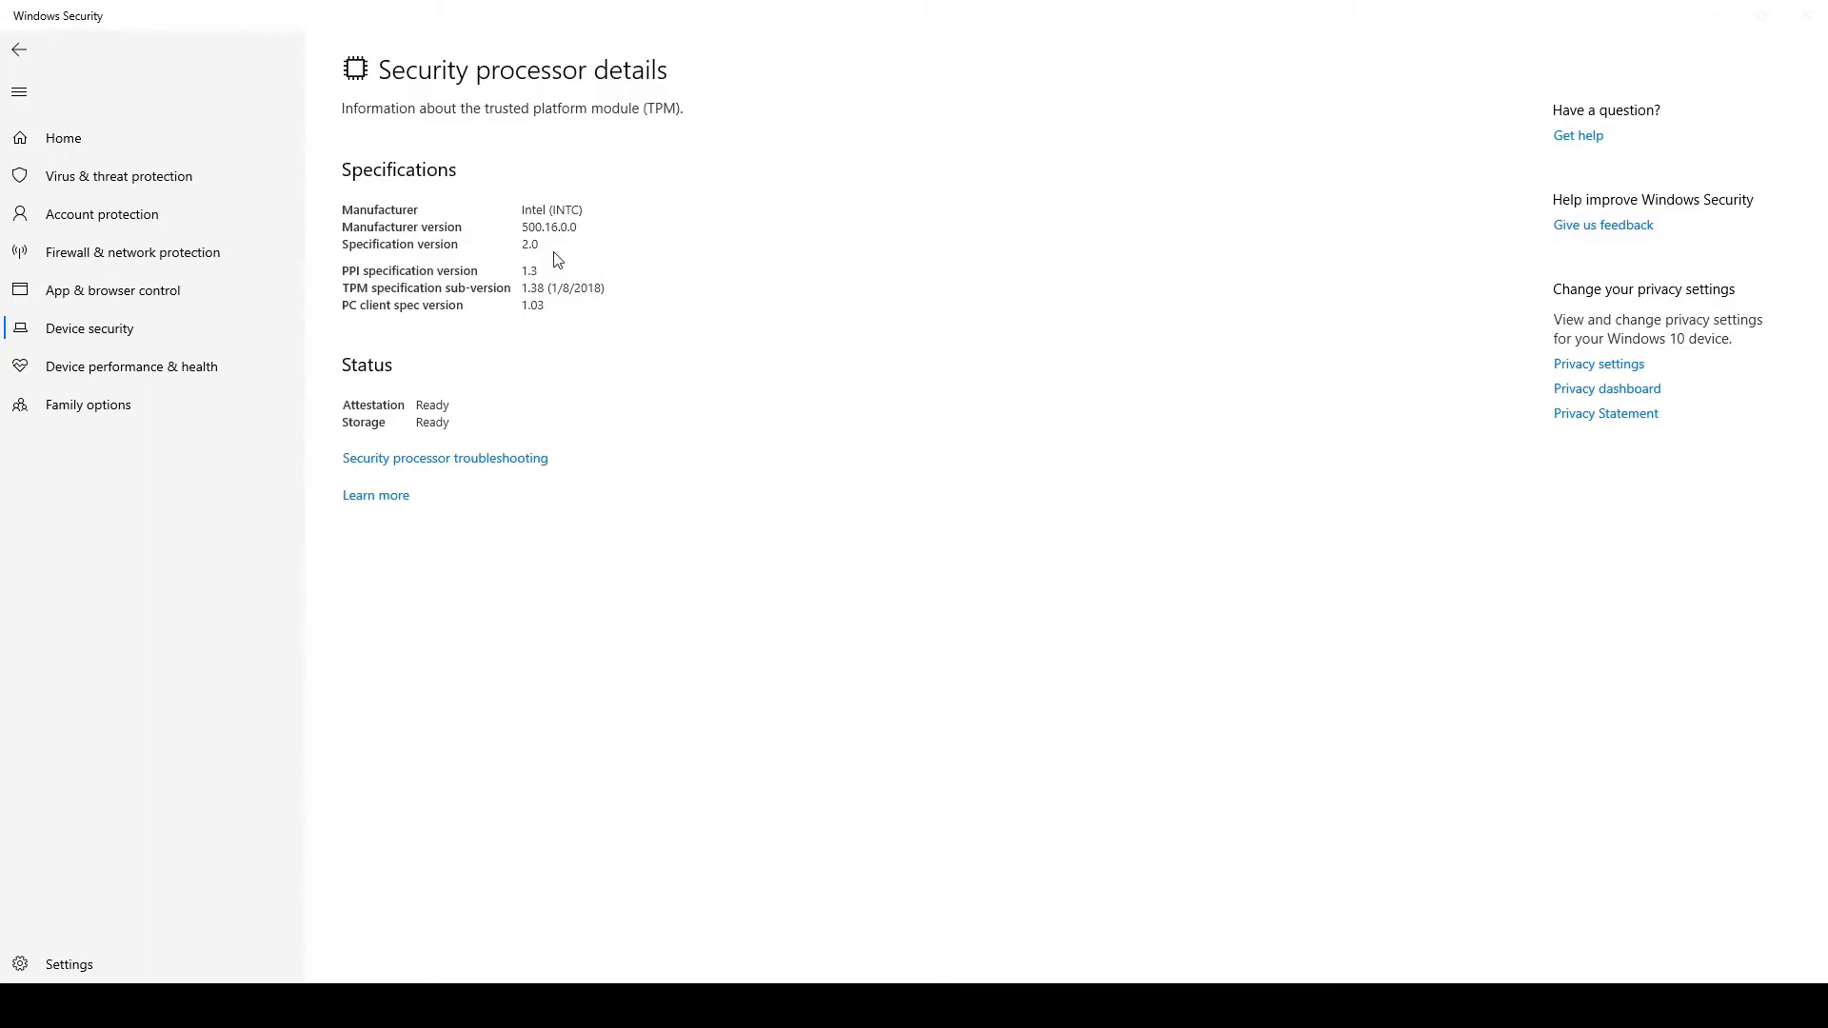
mouse_move(867, 279)
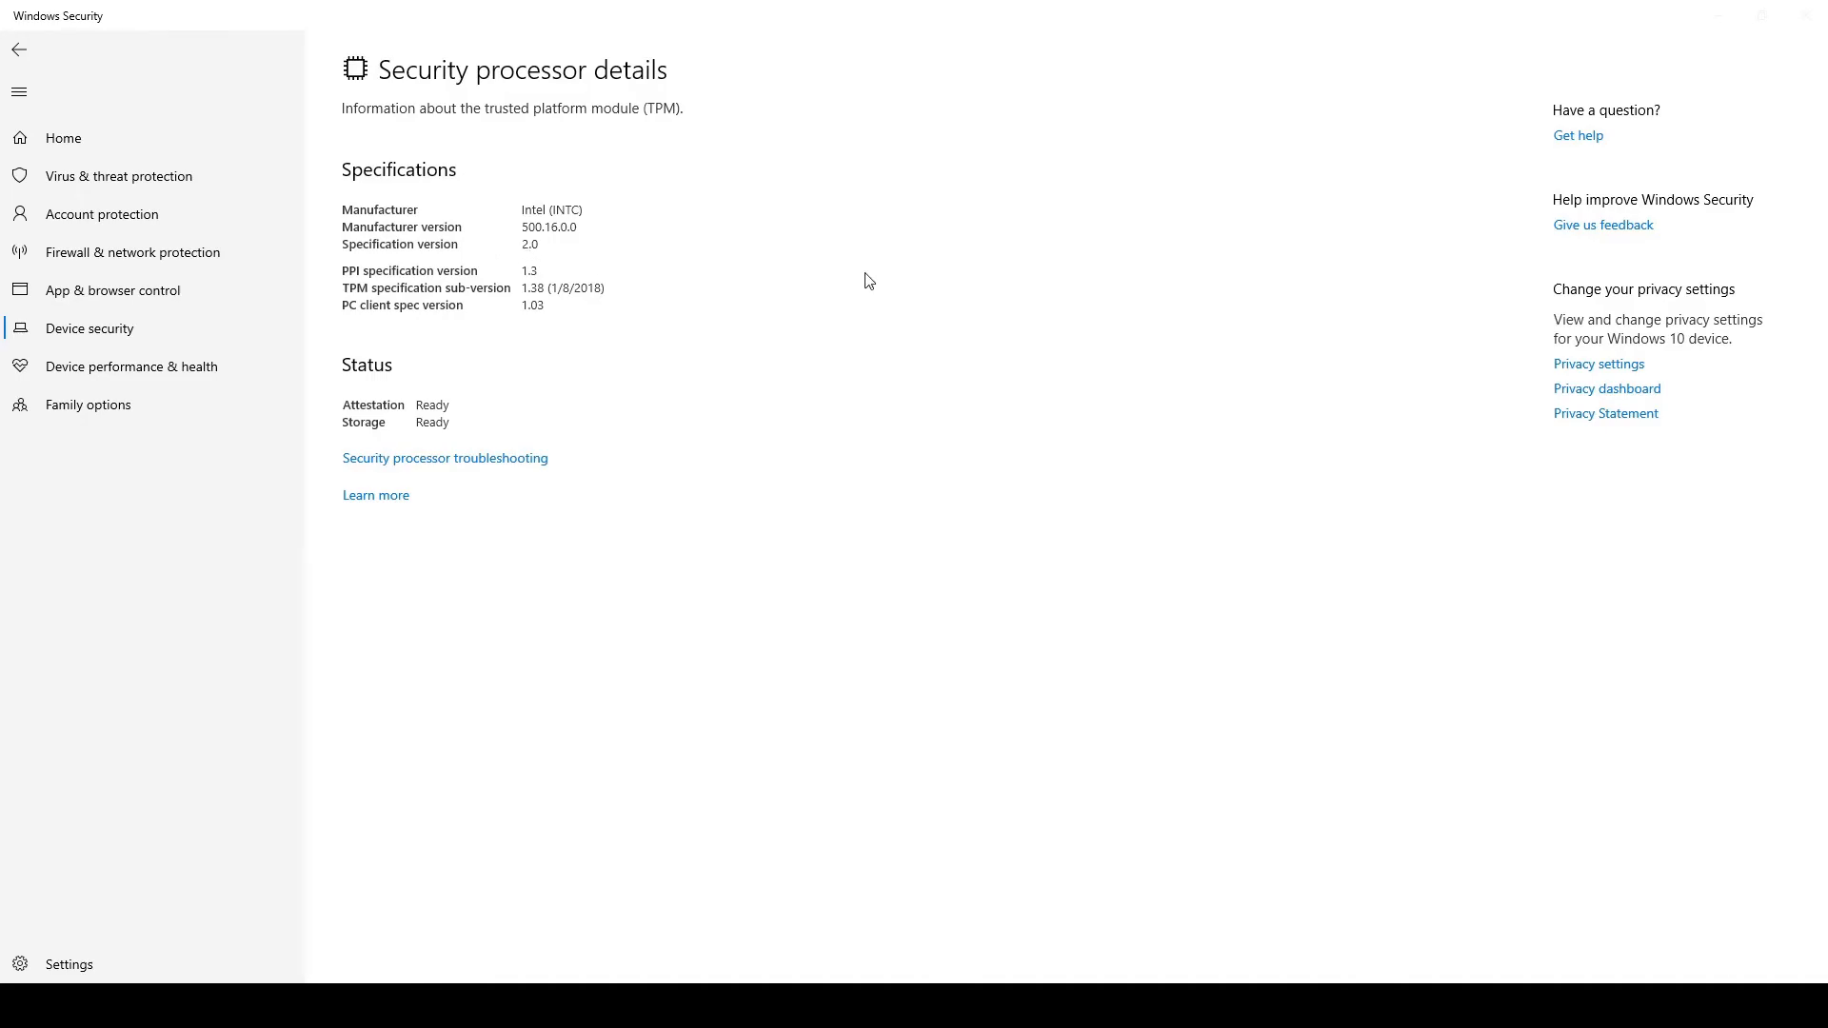
mouse_move(881, 272)
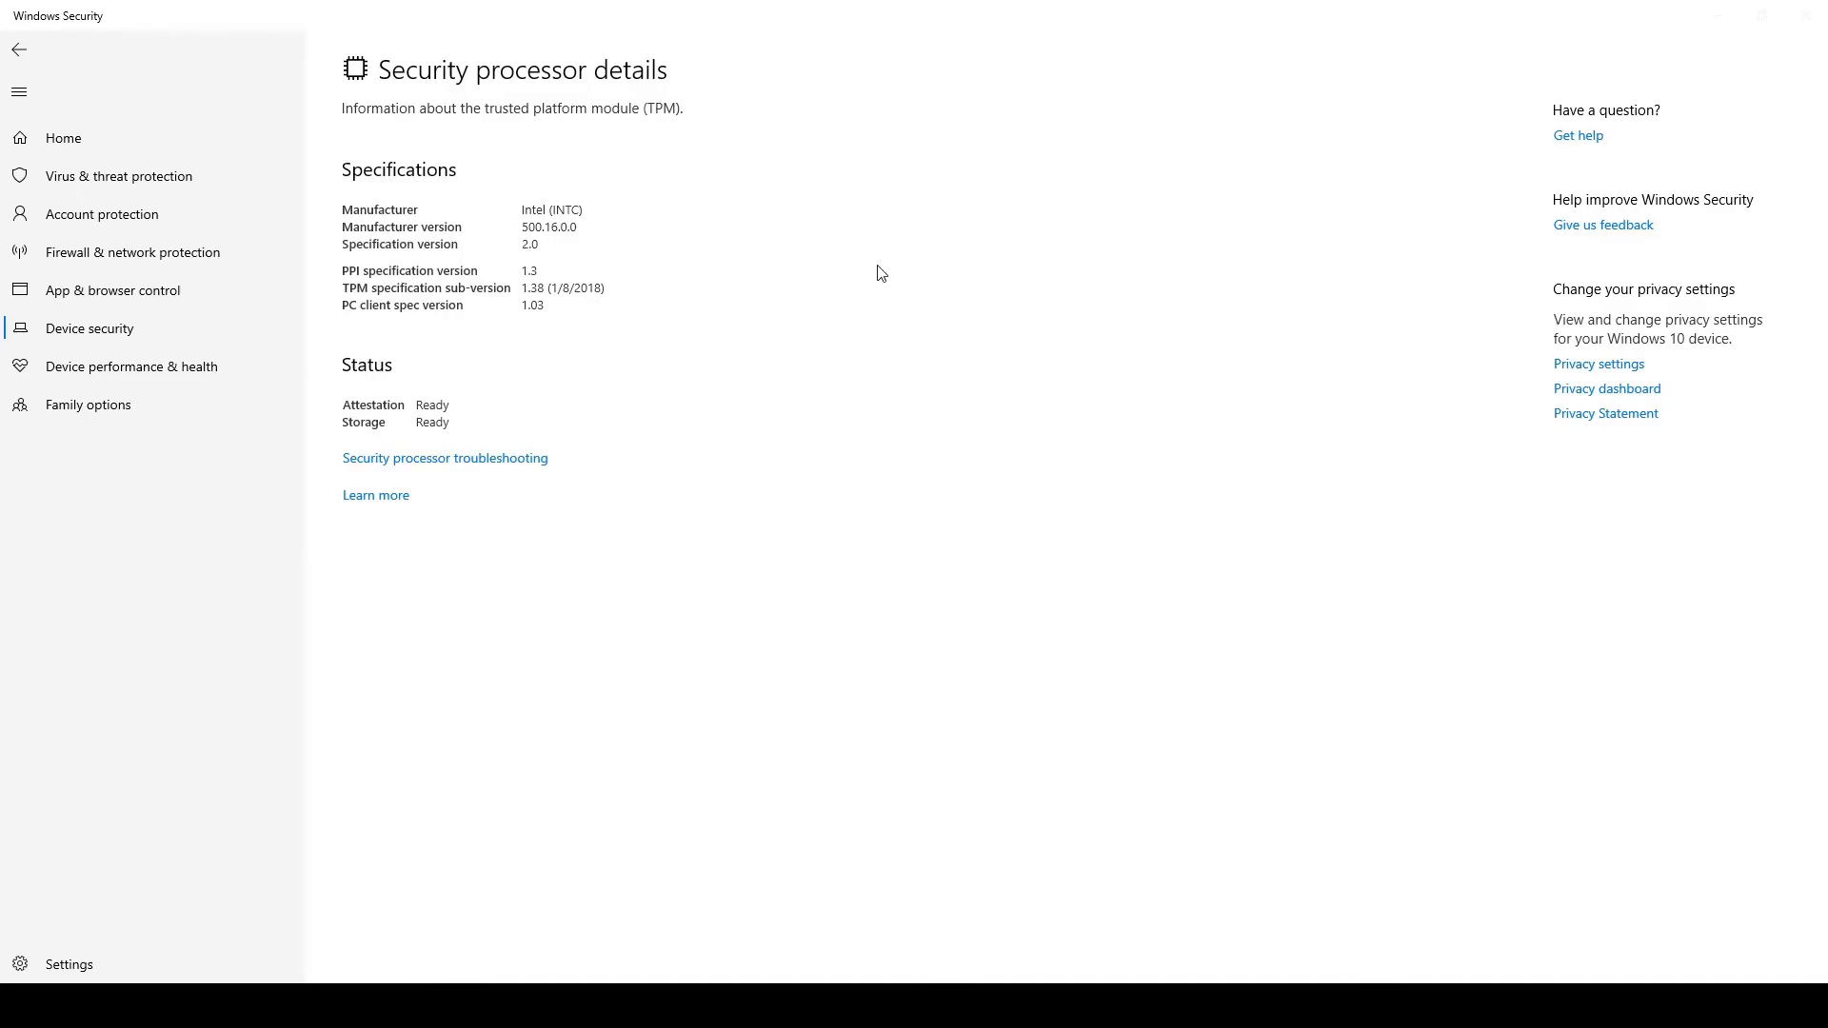
left_click(63, 137)
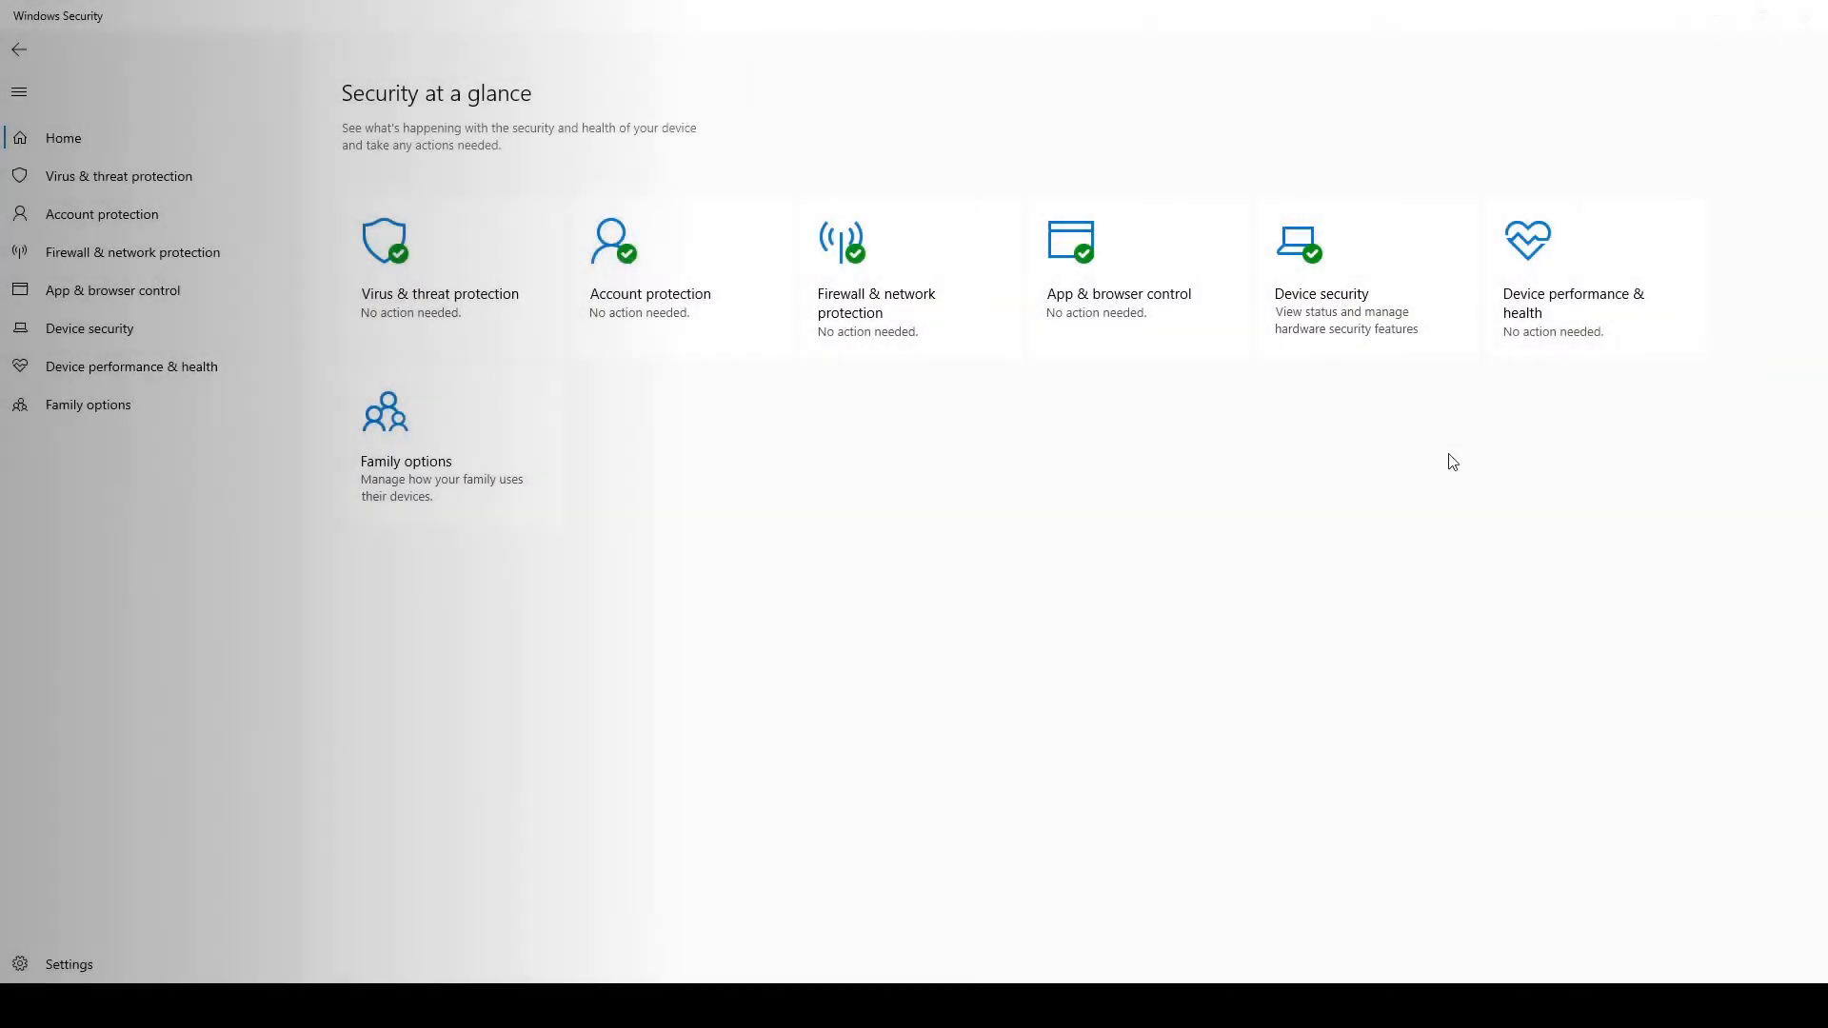